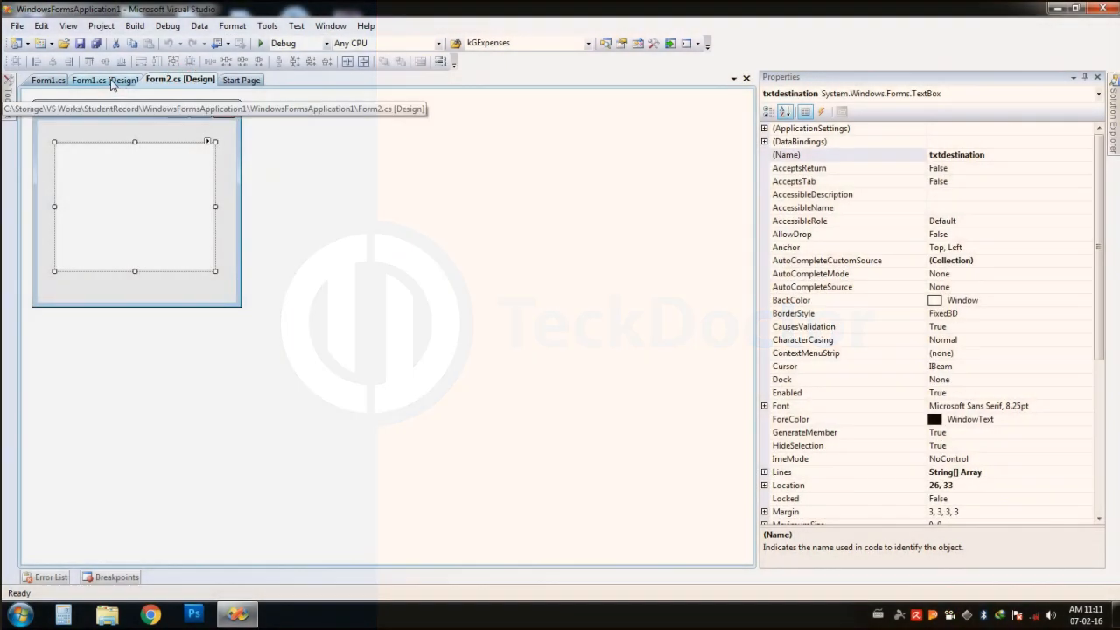
# Check the txtone, btnpass and txtdestination controls on both form designs, ending on Form1.
pyautogui.click(104, 80)
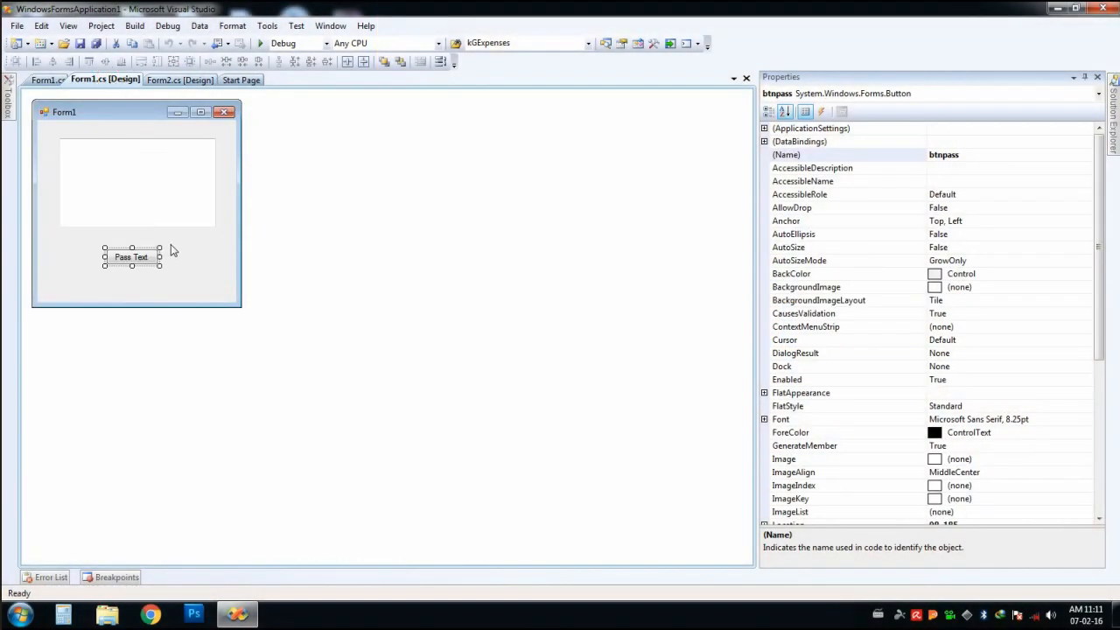
pyautogui.click(179, 79)
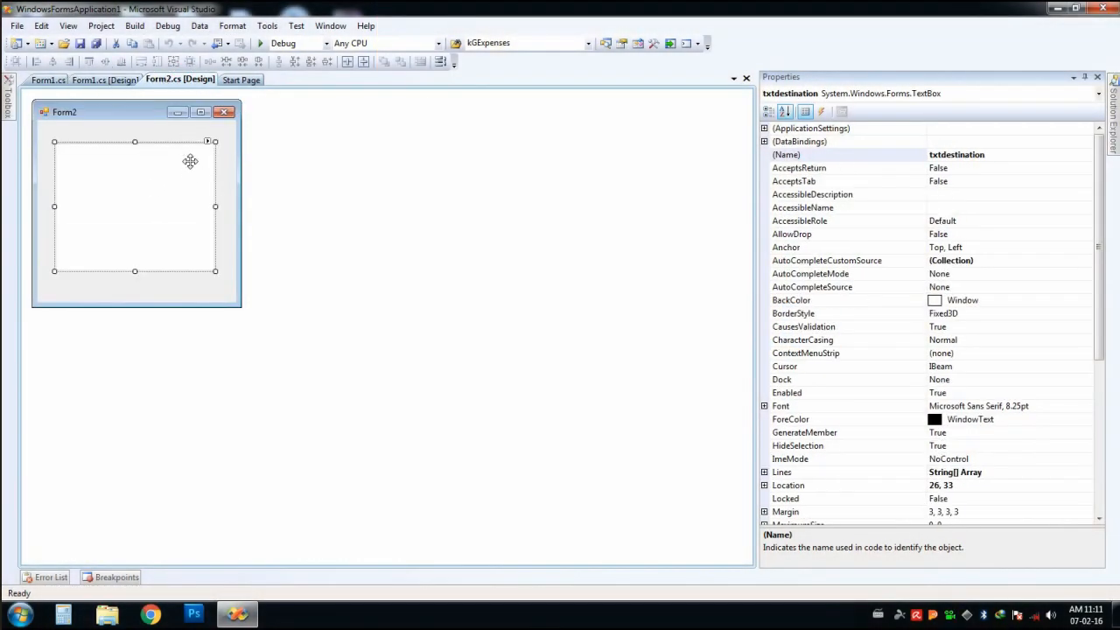
pyautogui.click(103, 80)
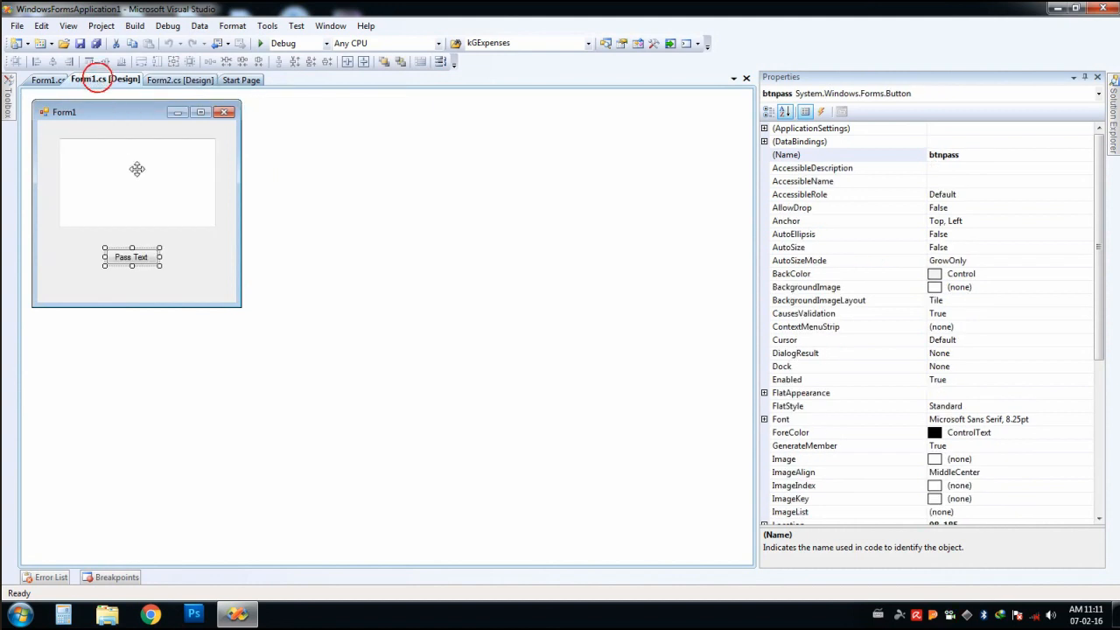
pyautogui.click(137, 182)
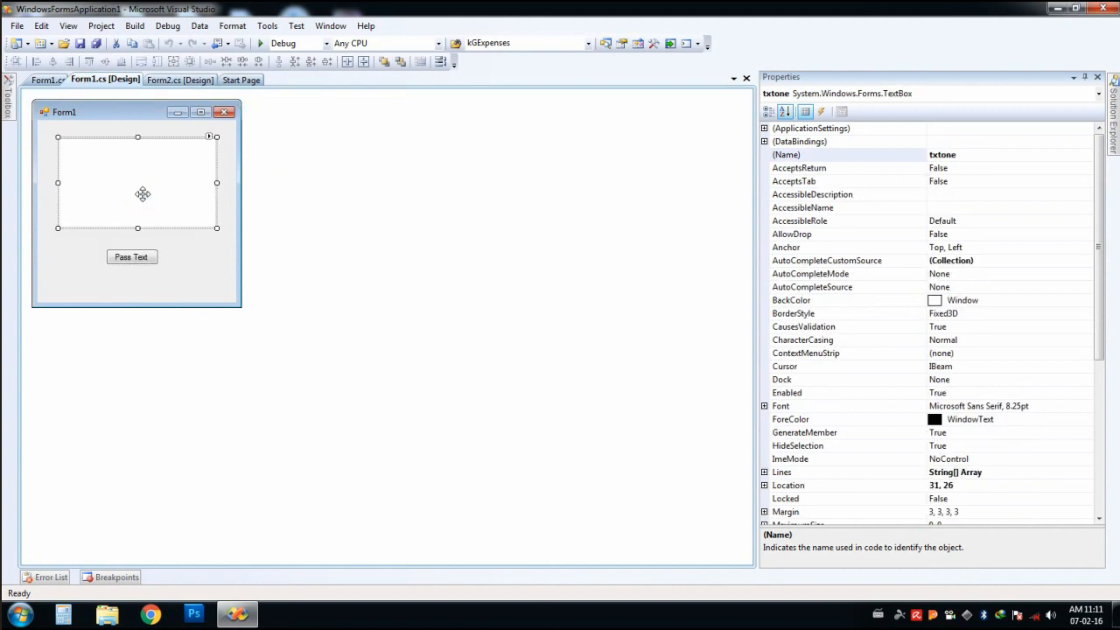
pyautogui.click(117, 80)
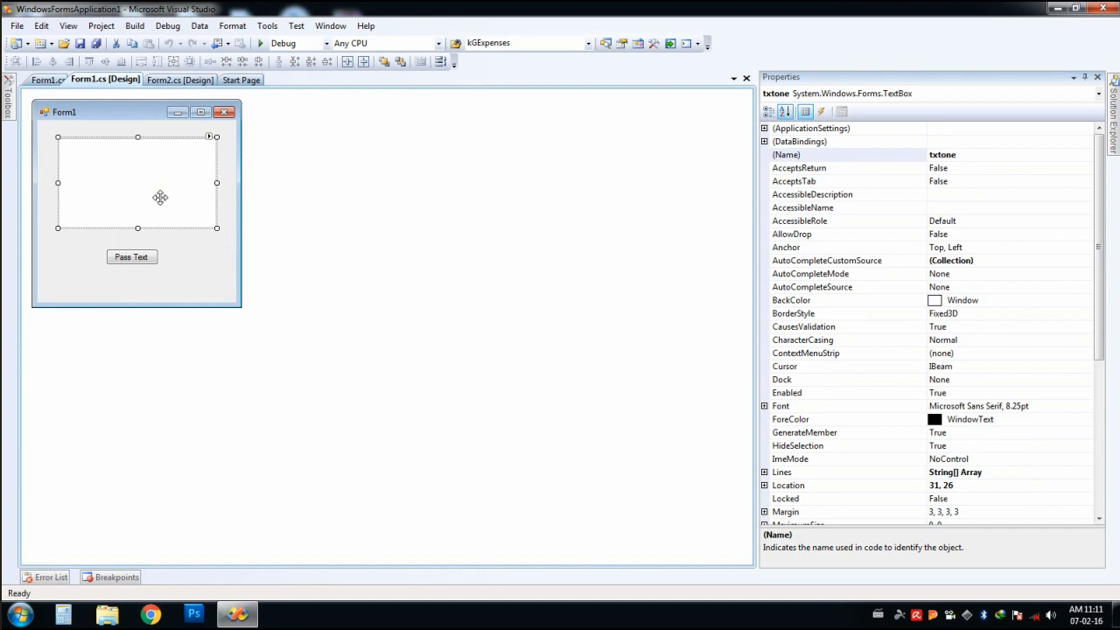
pyautogui.click(177, 79)
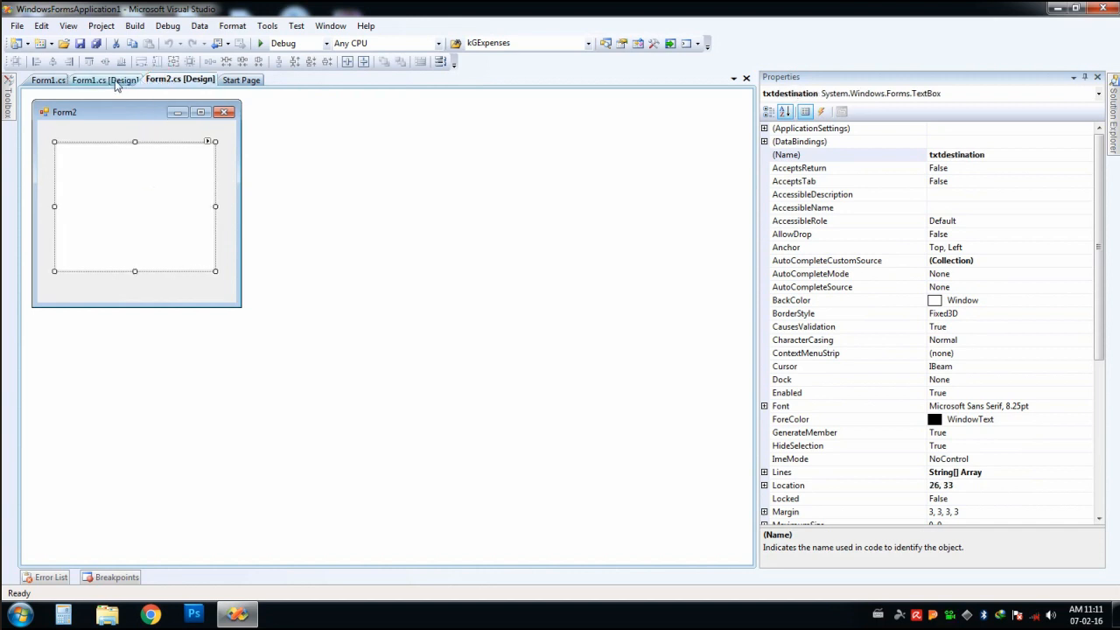
pyautogui.click(103, 80)
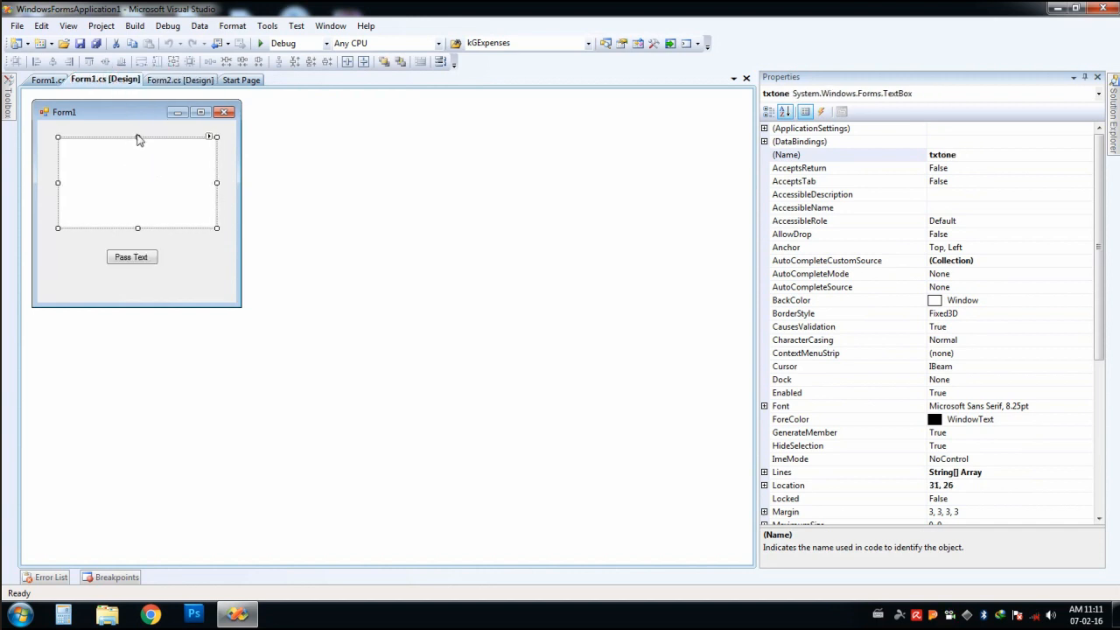
pyautogui.moveTo(147, 174)
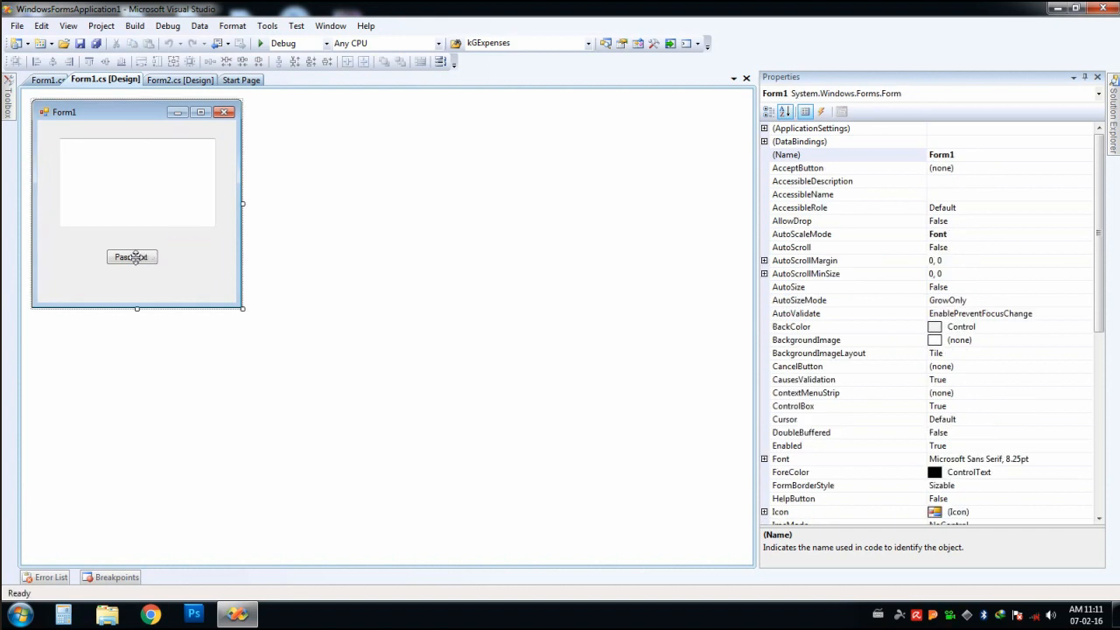
# Open the Pass Text click handler code and highlight the passingText declaration.
pyautogui.doubleClick(131, 256)
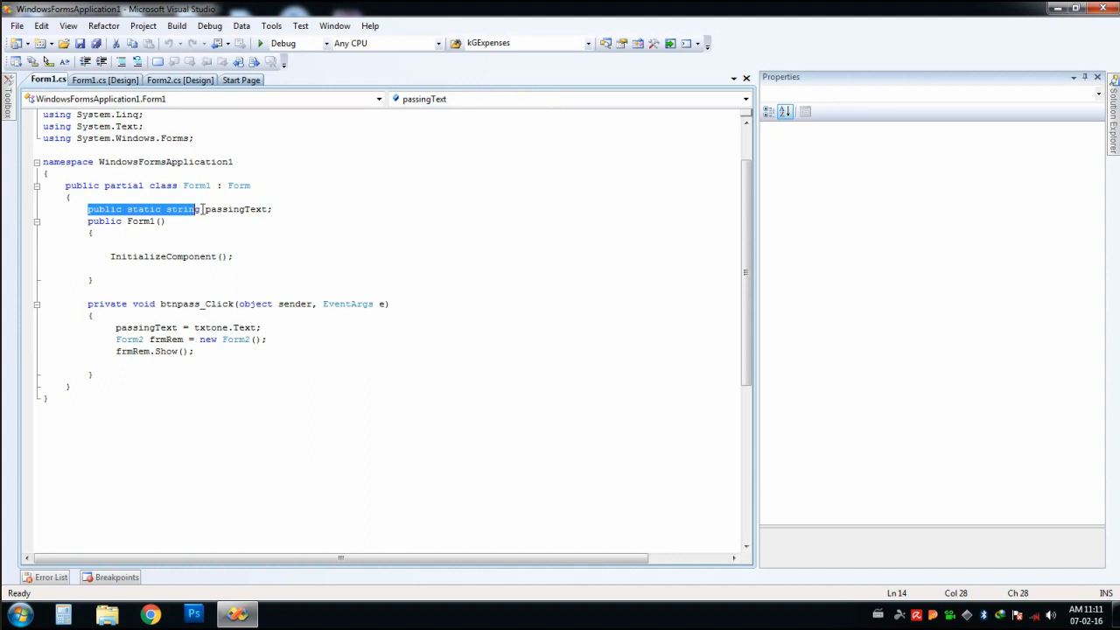
pyautogui.click(274, 208)
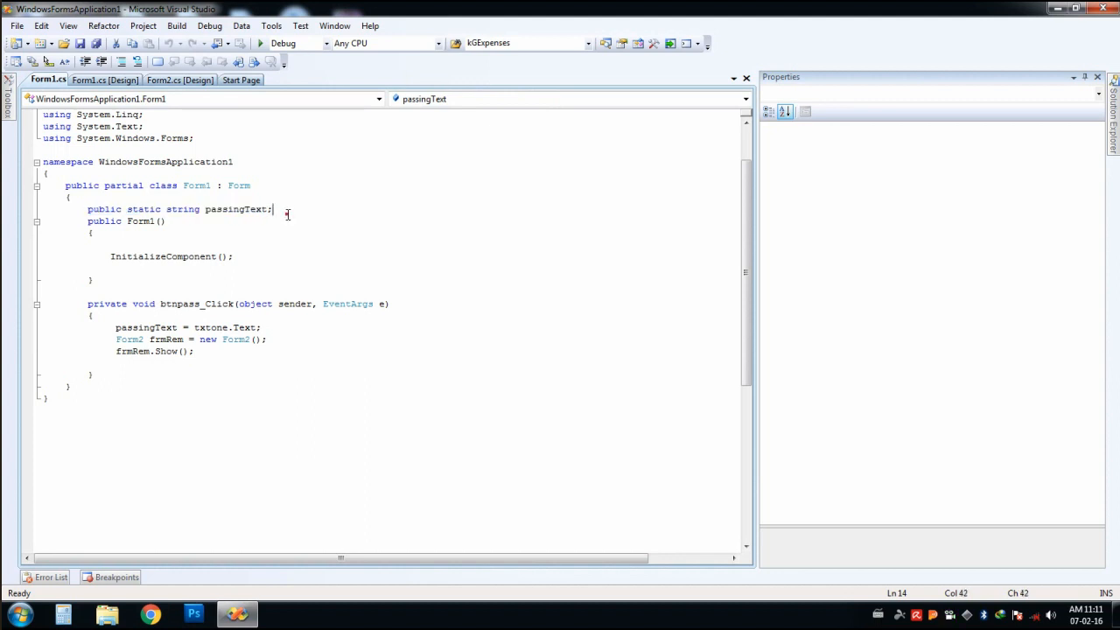
pyautogui.doubleClick(235, 209)
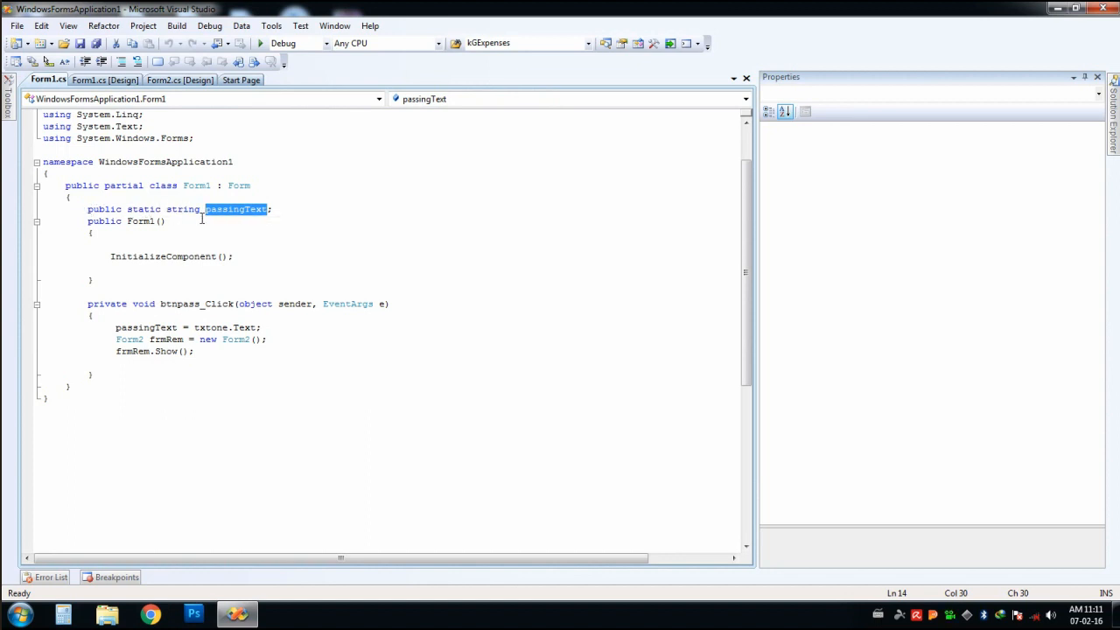
pyautogui.click(240, 209)
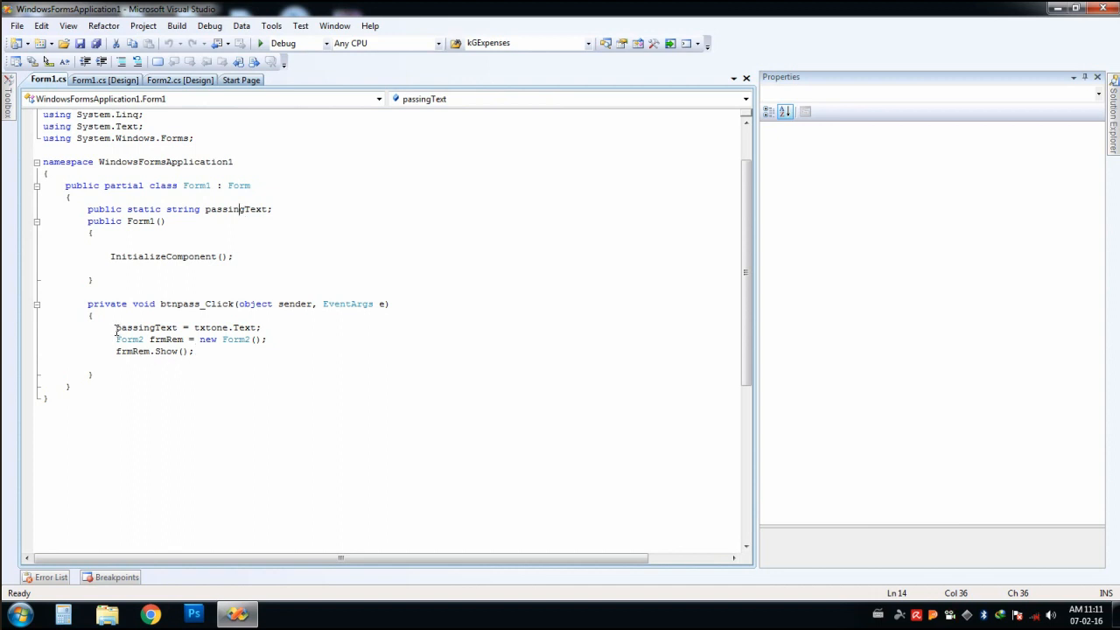
# Highlight passingText in the handler and the lines creating and showing Form2.
pyautogui.doubleClick(143, 327)
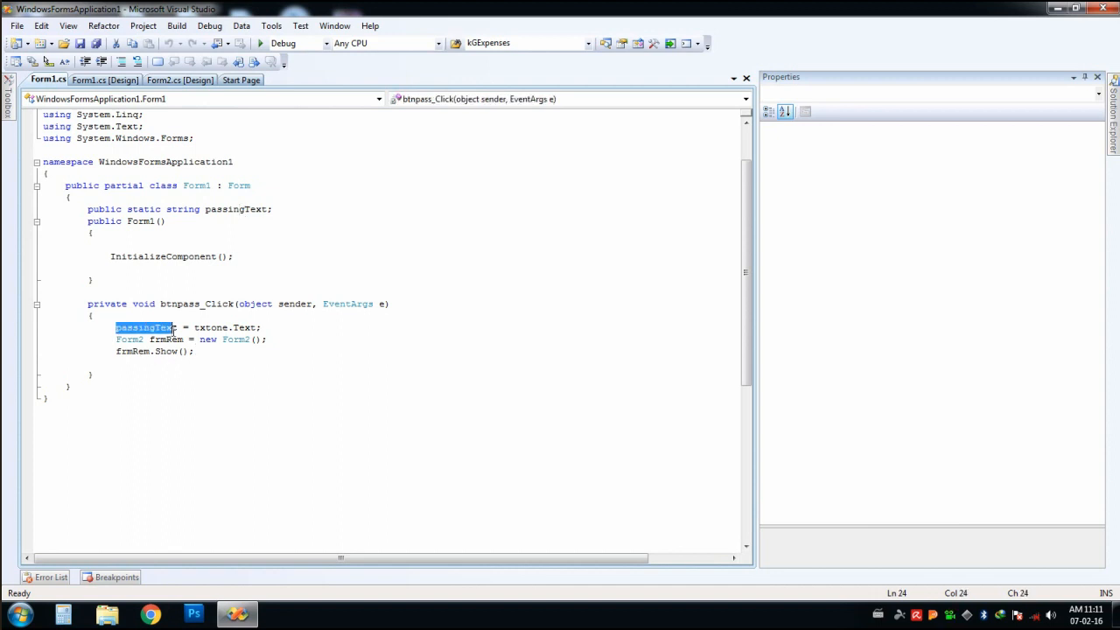
pyautogui.moveTo(144, 330)
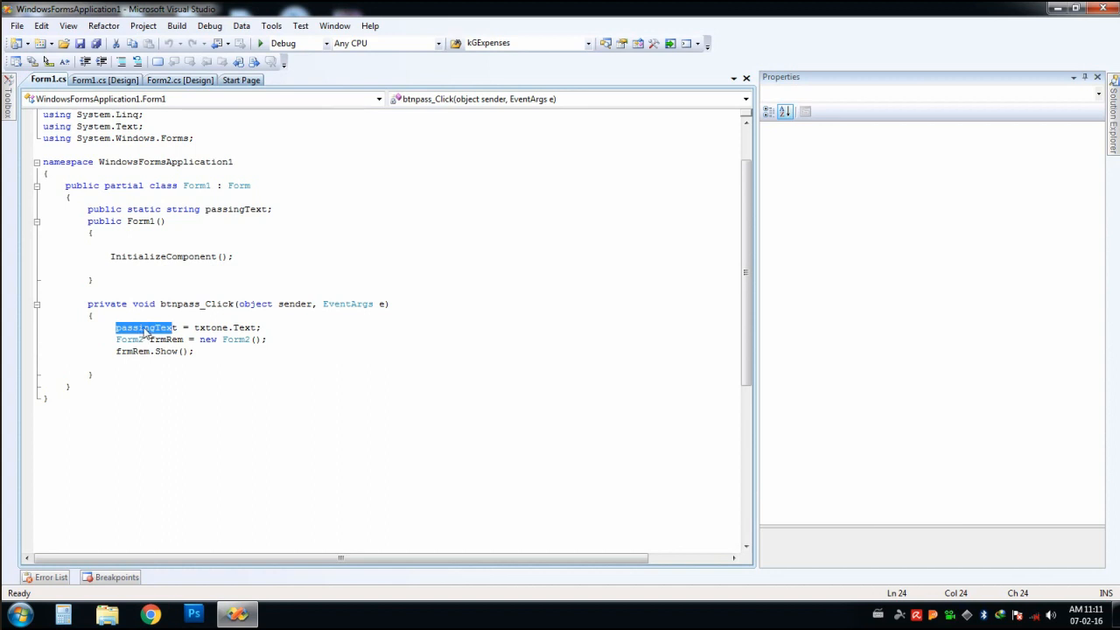
pyautogui.click(129, 339)
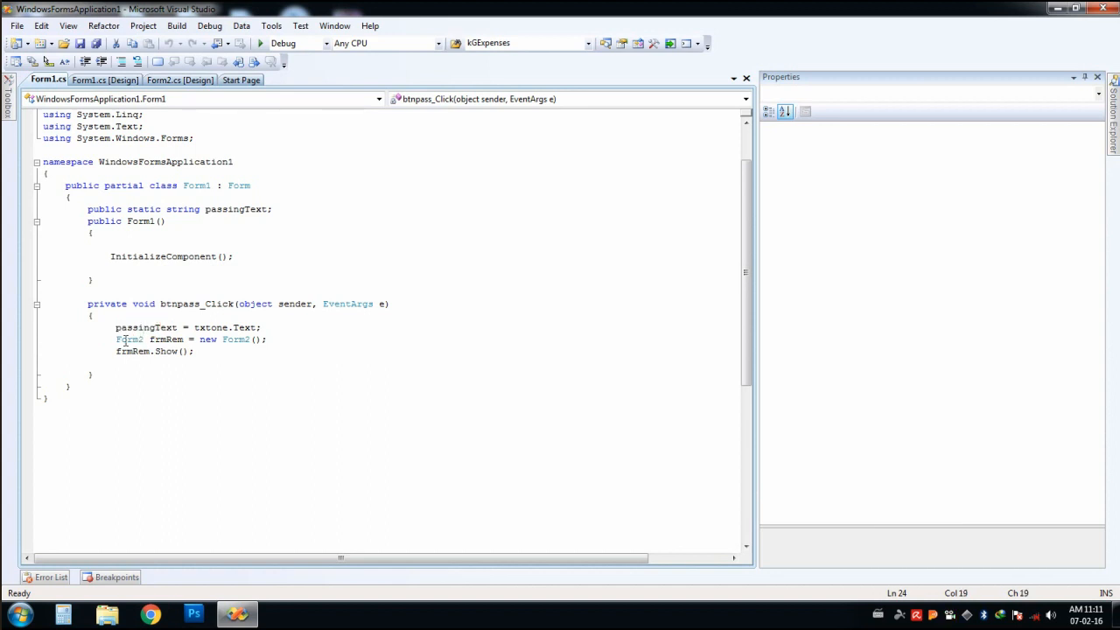
pyautogui.moveTo(115, 340); pyautogui.dragTo(196, 350)
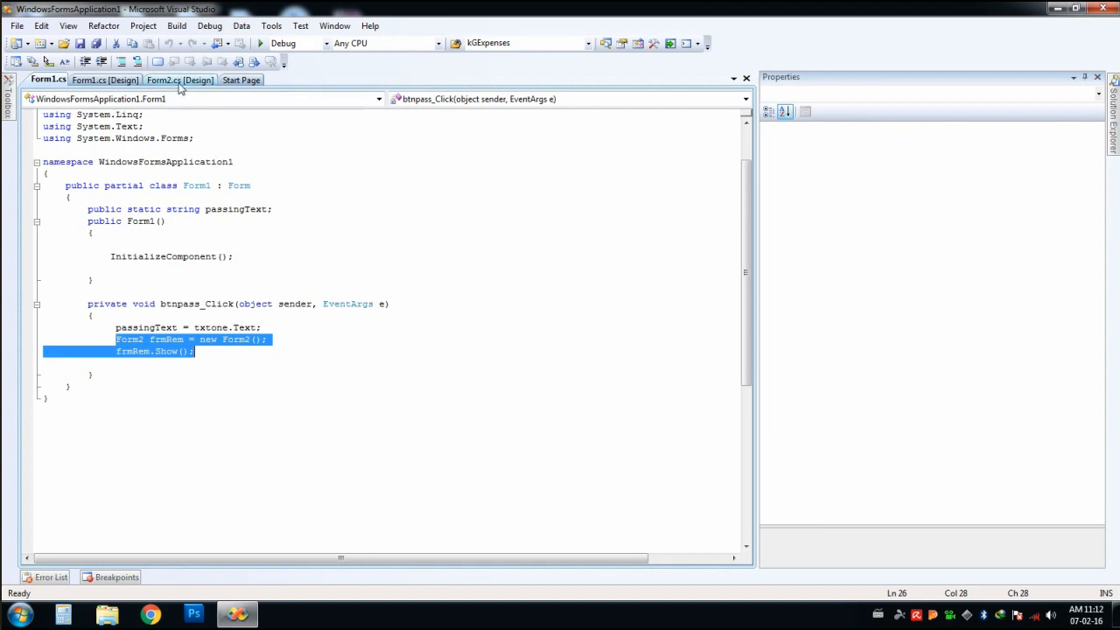
pyautogui.moveTo(179, 91)
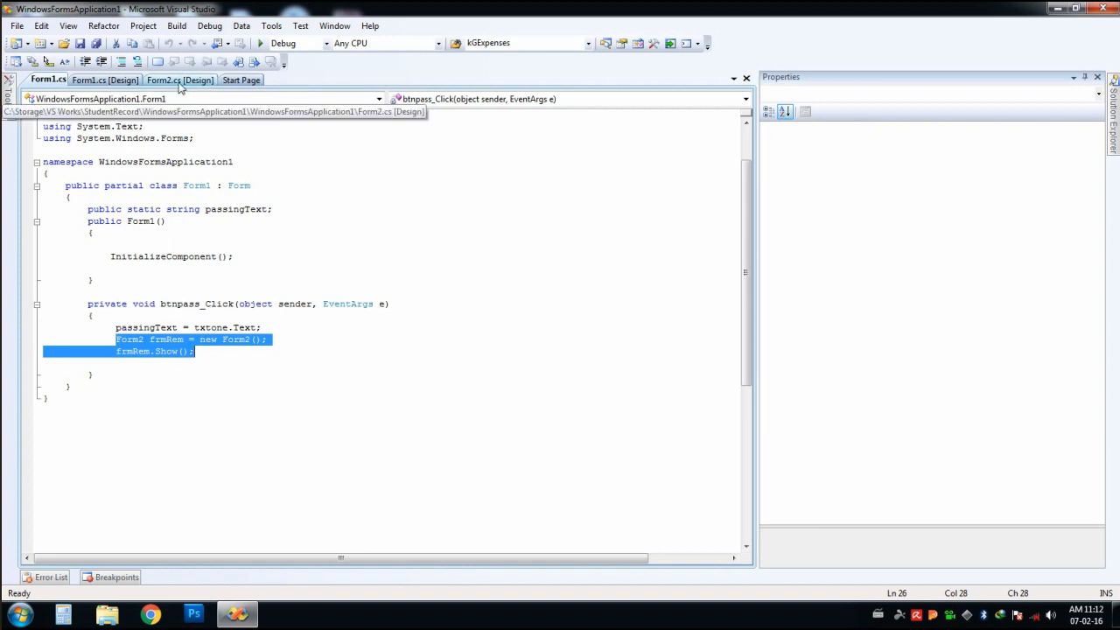
# Open Form2's Load event code from its Events list.
pyautogui.click(179, 79)
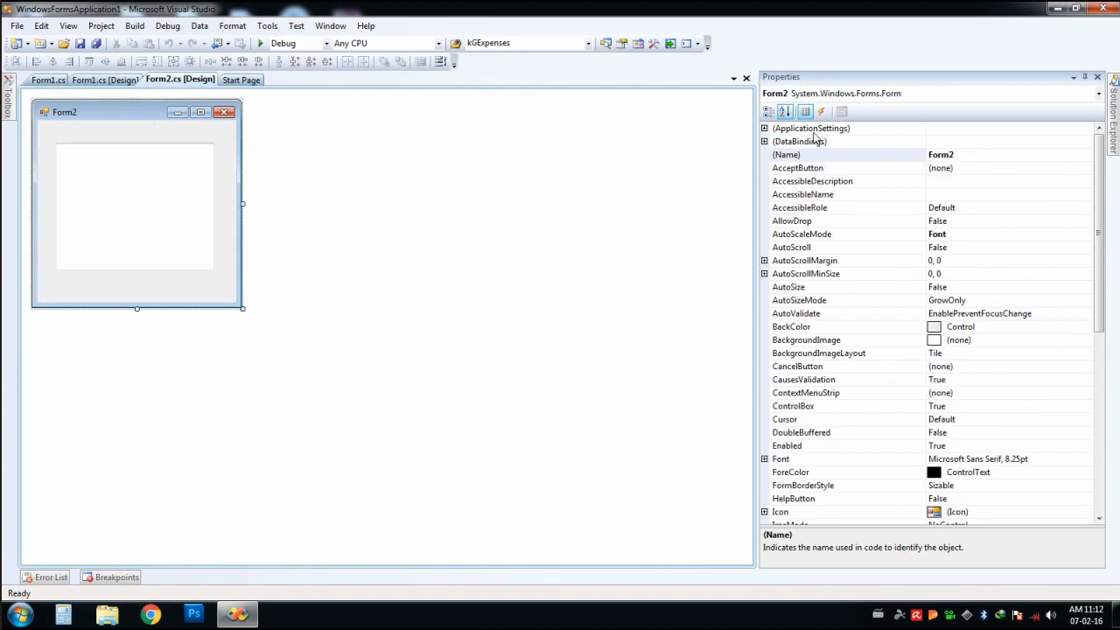
pyautogui.click(821, 111)
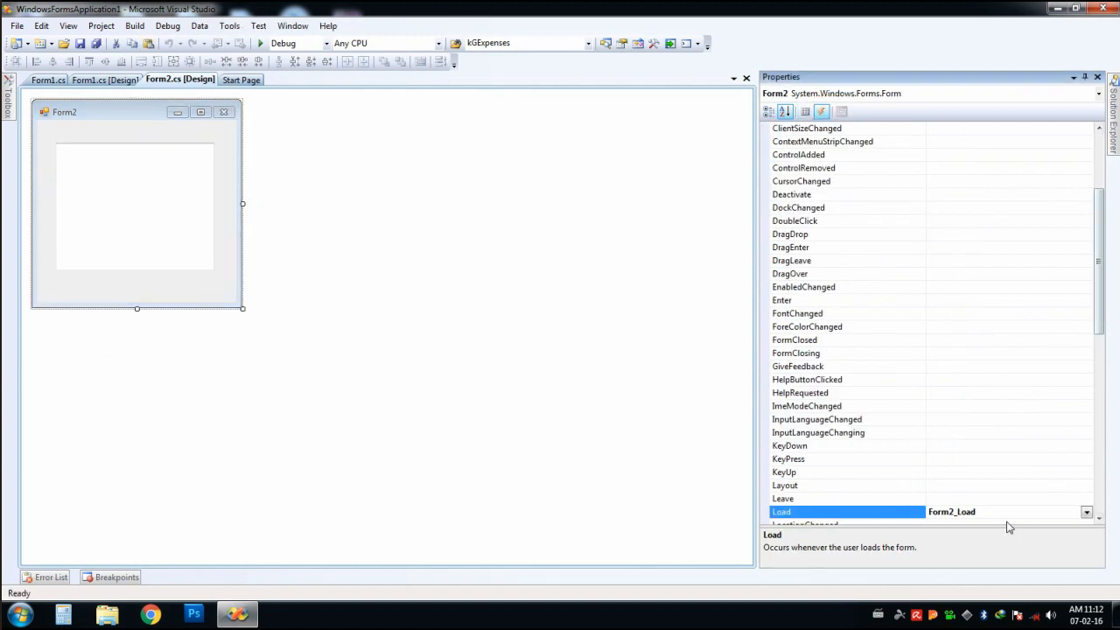
pyautogui.doubleClick(951, 511)
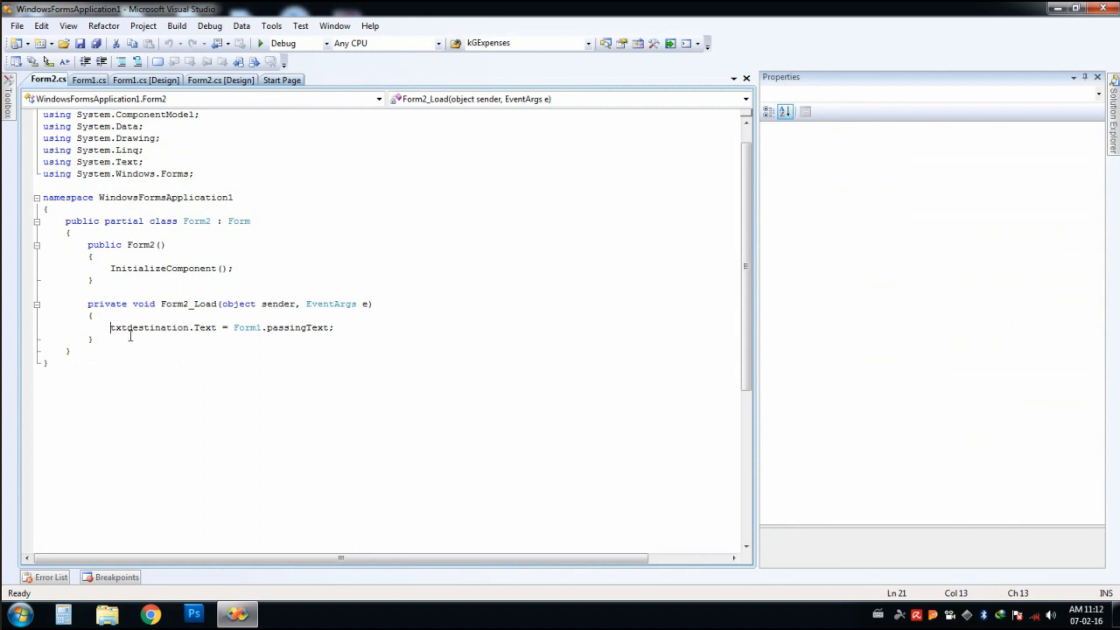
# Highlight the txtdestination.Text = Form1.passingText line, then return to Form1's code.
pyautogui.moveTo(110, 327); pyautogui.dragTo(260, 327)
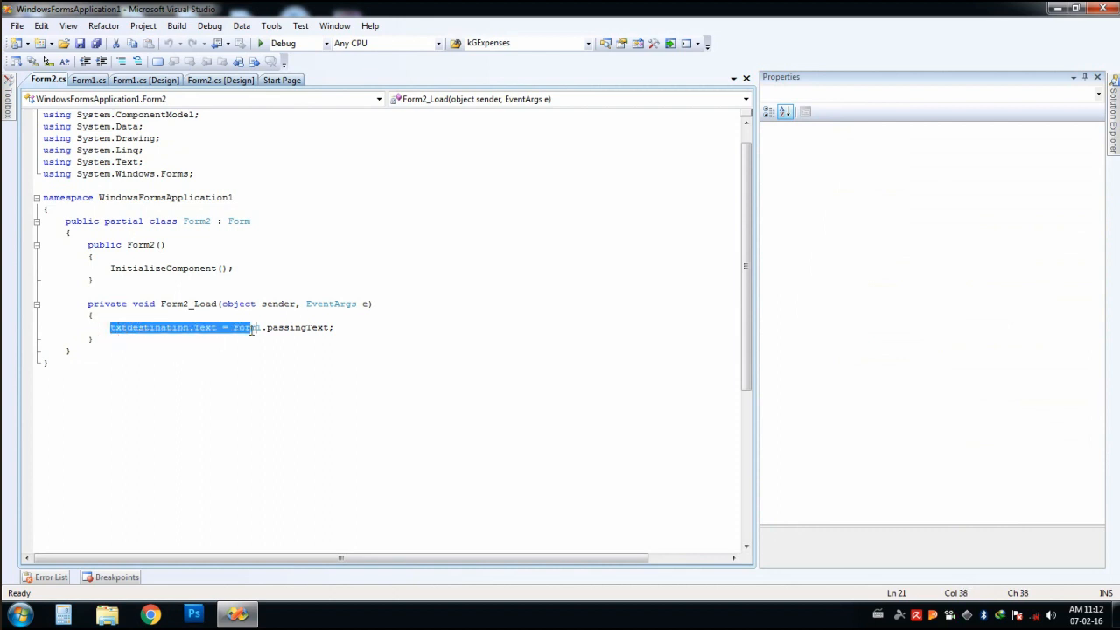
pyautogui.click(352, 327)
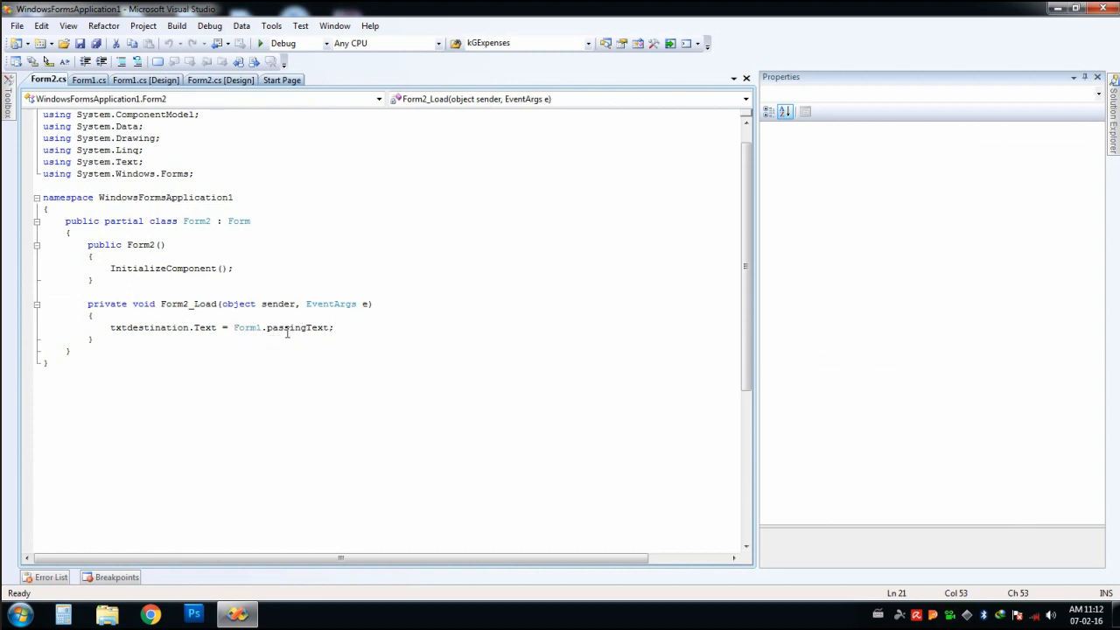
pyautogui.moveTo(111, 327); pyautogui.dragTo(223, 327)
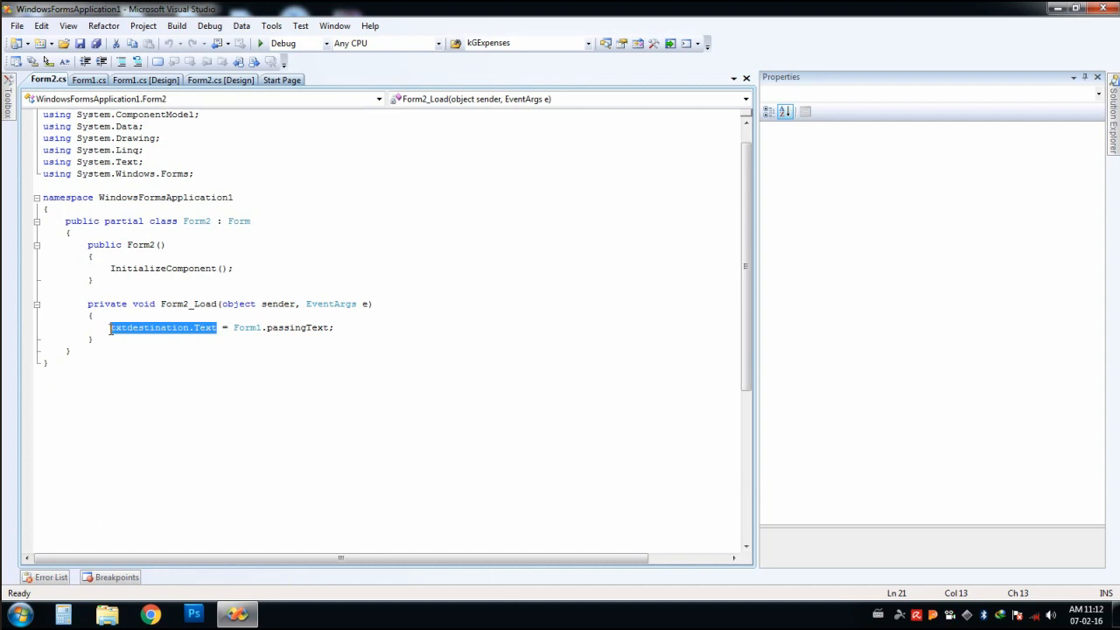
pyautogui.click(186, 328)
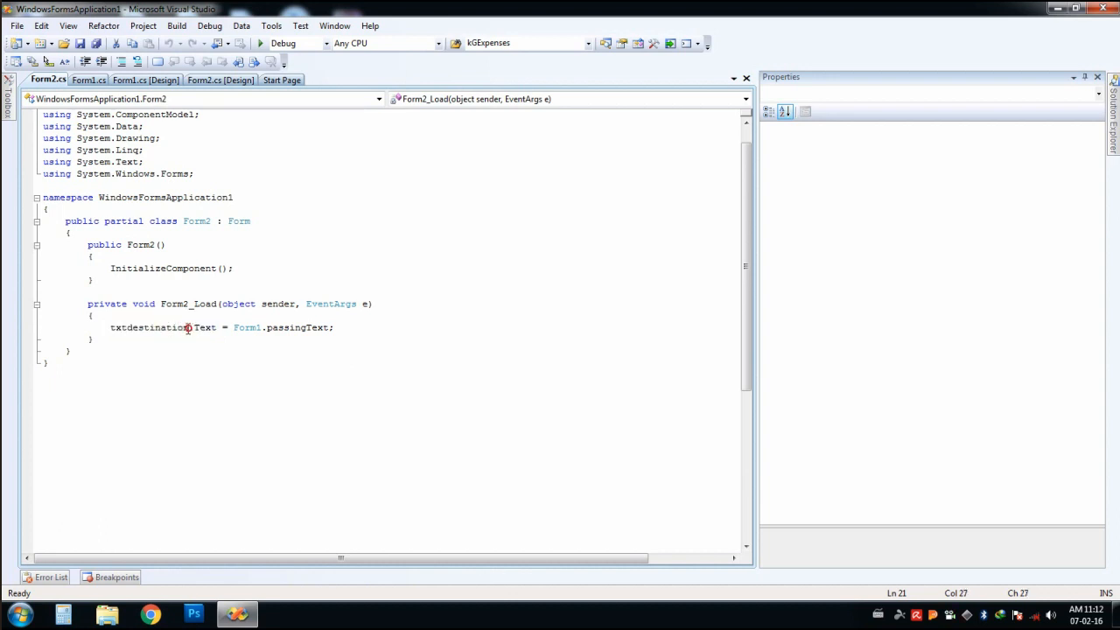
pyautogui.doubleClick(149, 327)
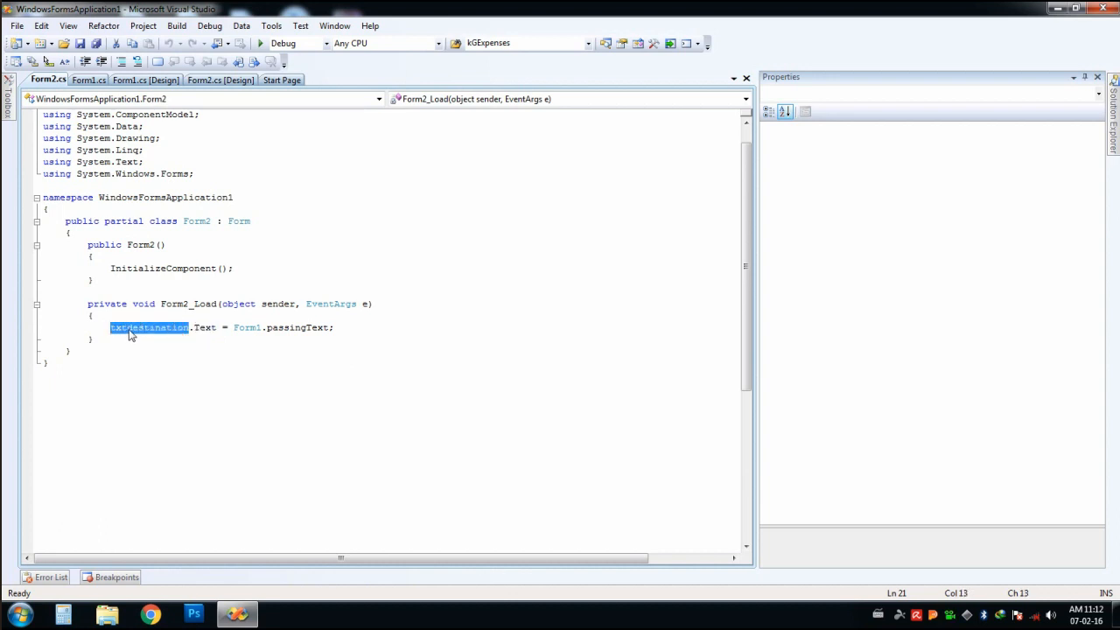
pyautogui.click(87, 80)
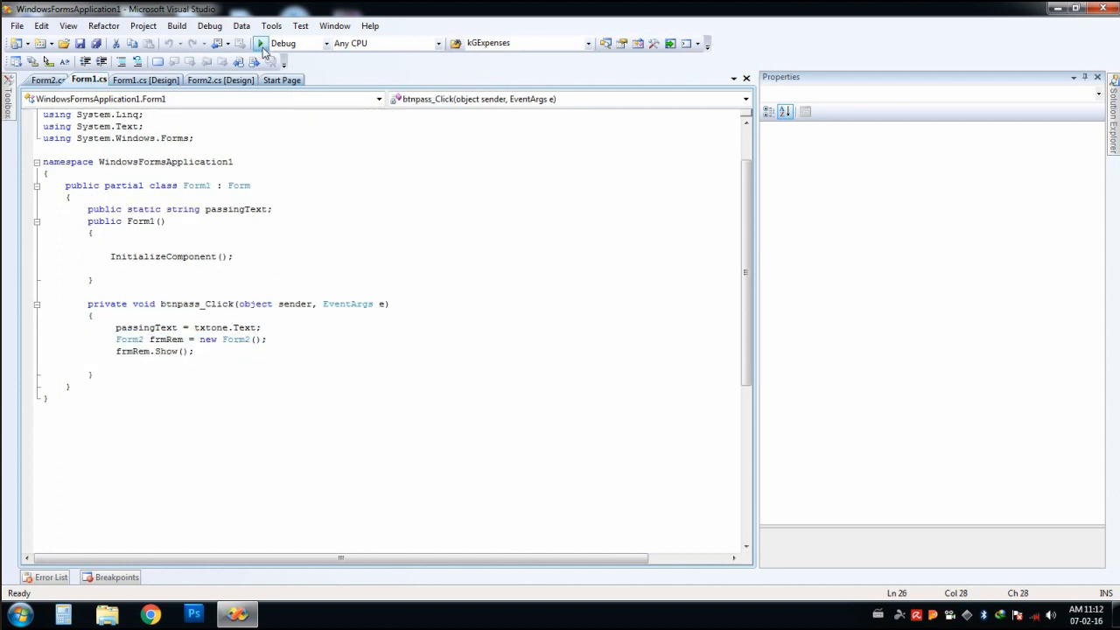
# Run the app, pass 'sampole' from Form1 to Form2, then close Form2.
pyautogui.click(261, 44)
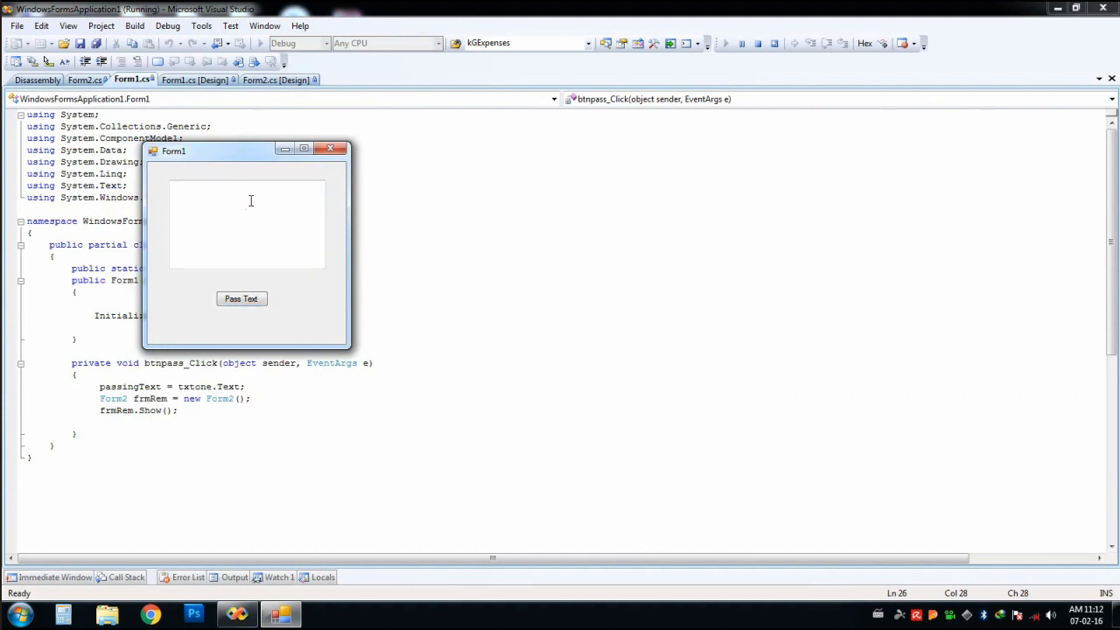
pyautogui.write('sampole text')
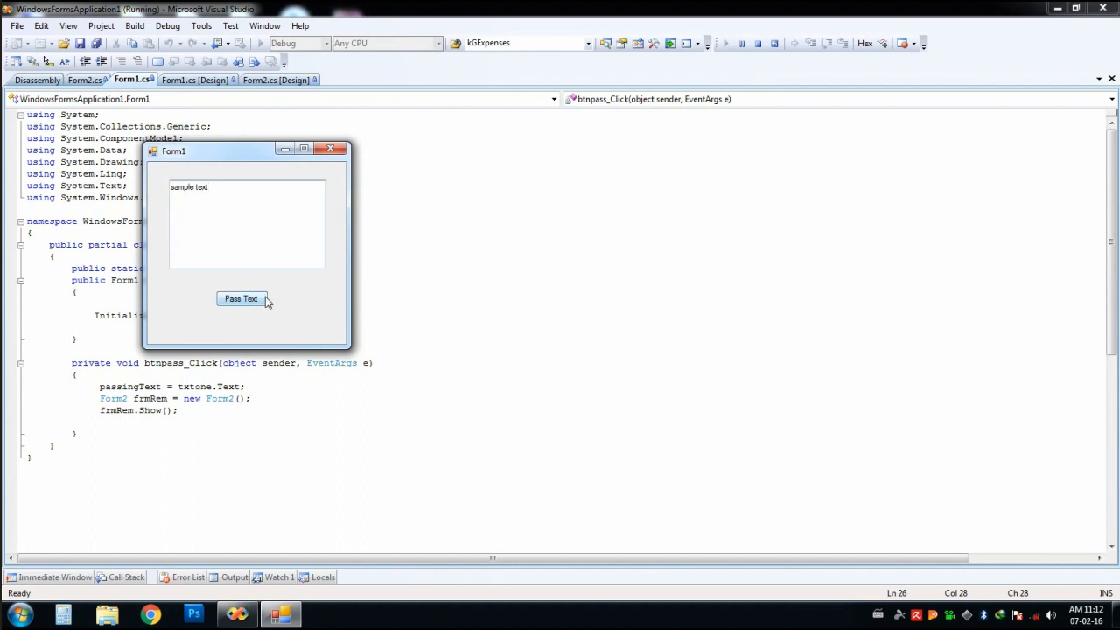
pyautogui.click(240, 299)
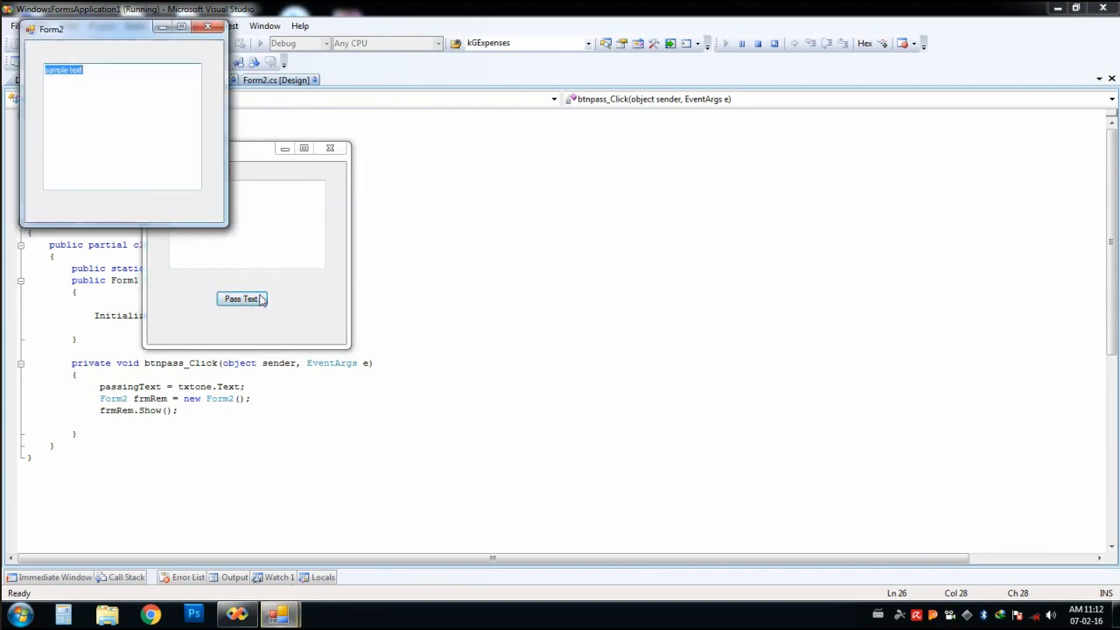
pyautogui.click(241, 298)
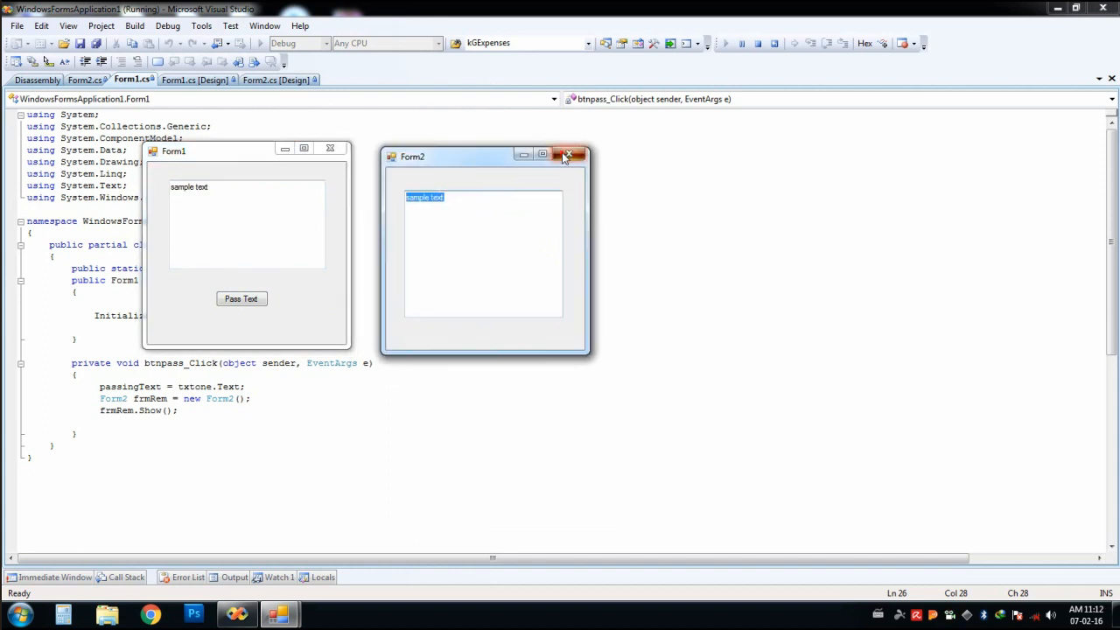
pyautogui.click(564, 156)
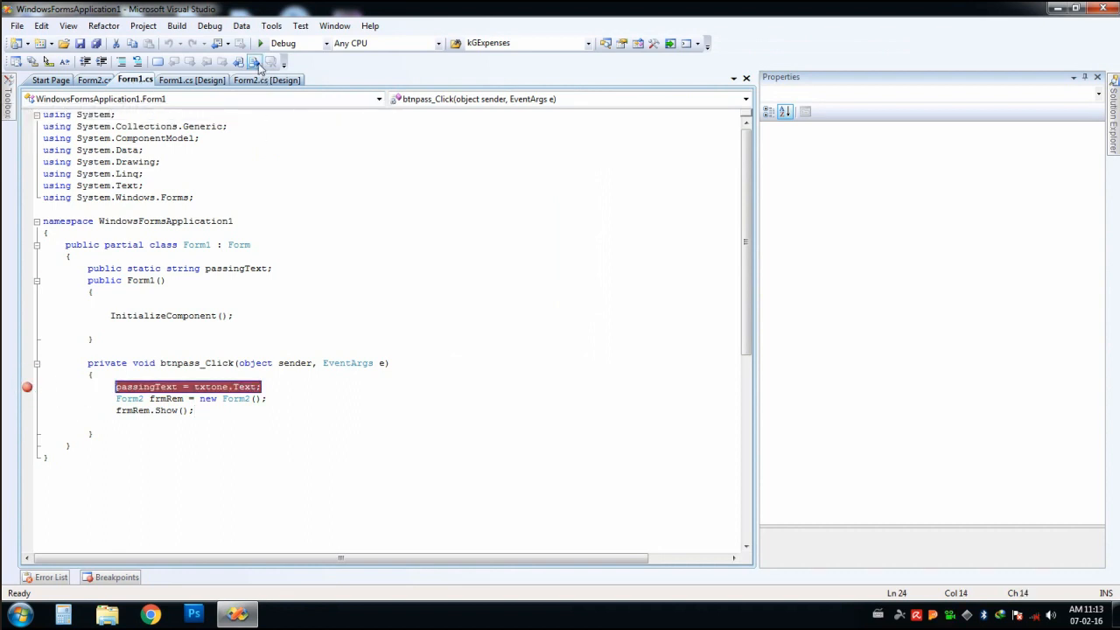
# Run with the breakpoint set and pass text to hit the passingText assignment.
pyautogui.click(259, 63)
pyautogui.write('sdflaksdjf')
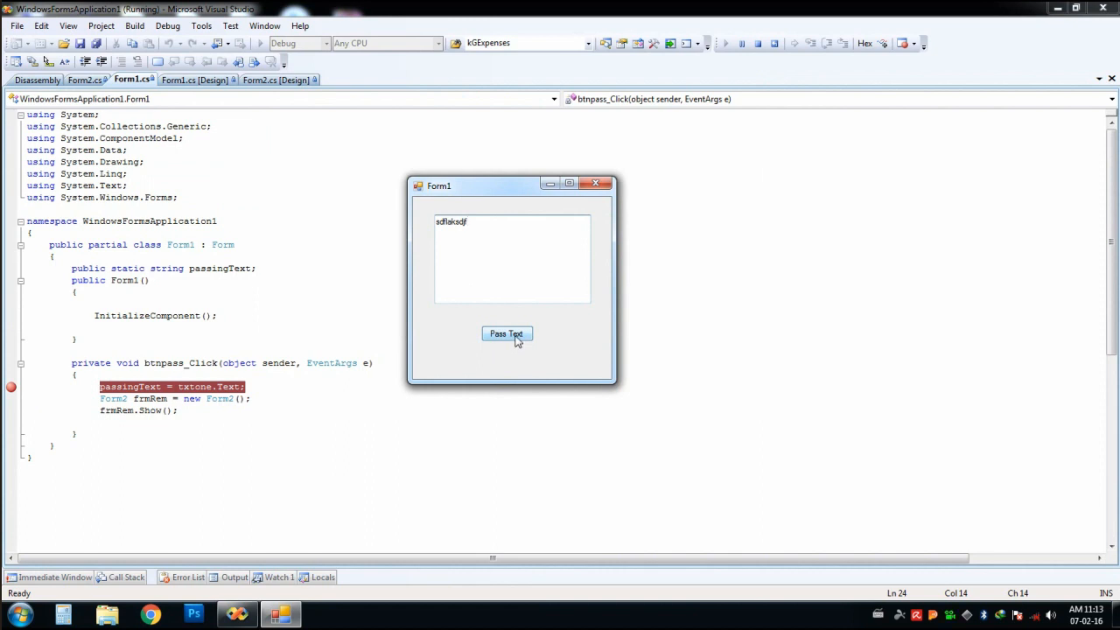
pyautogui.click(506, 333)
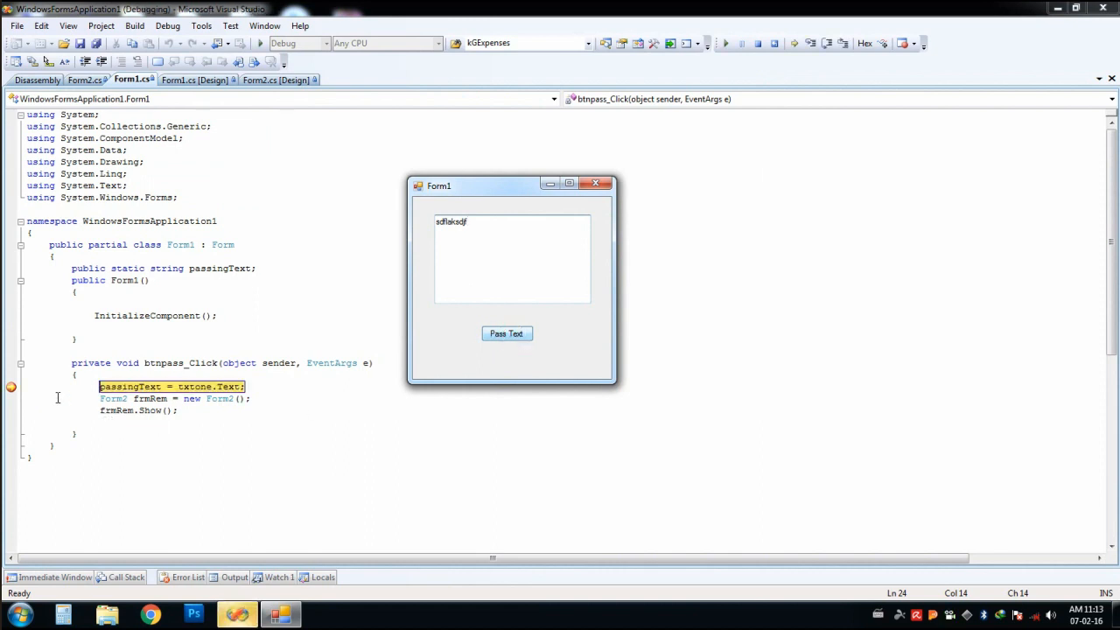
# Step over the handler lines with F10 toward frmRem.Show().
pyautogui.click(596, 183)
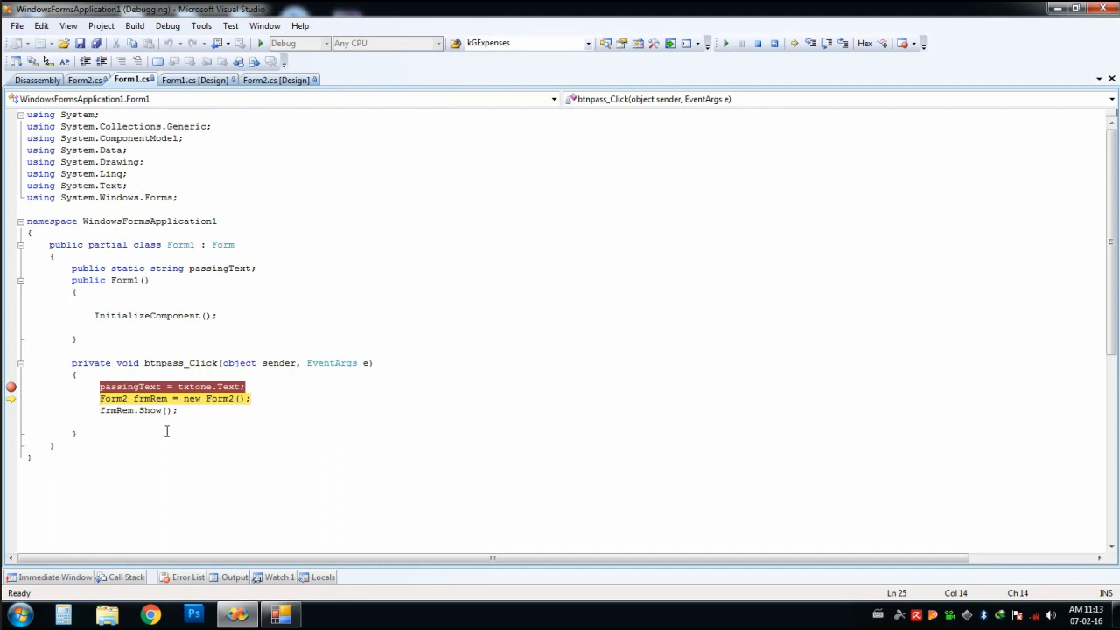
pyautogui.press('F10')
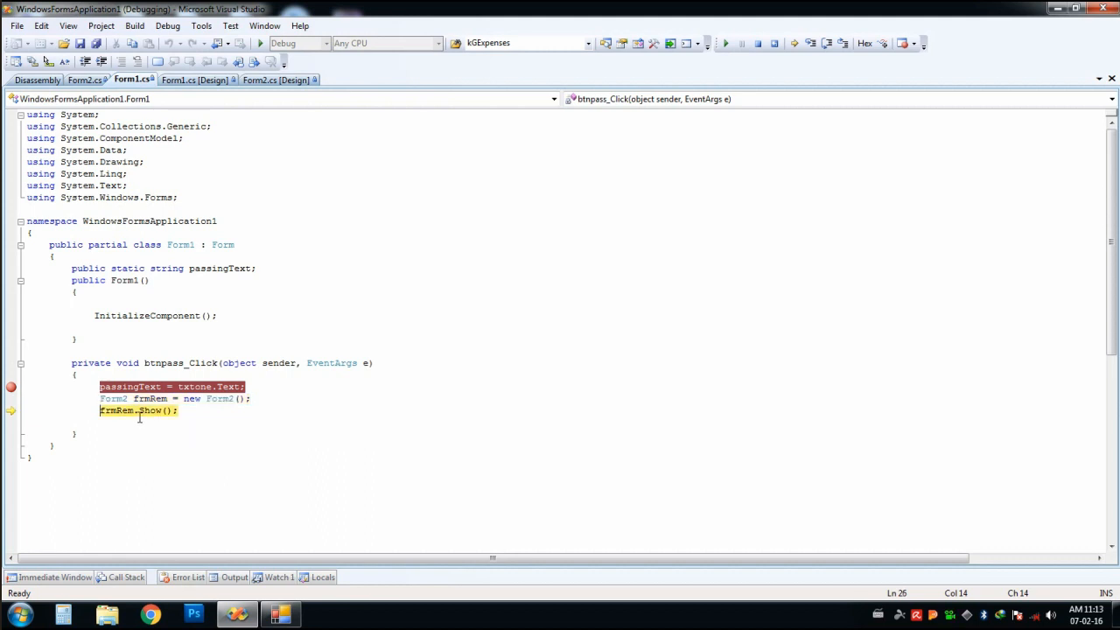
pyautogui.moveTo(132, 386)
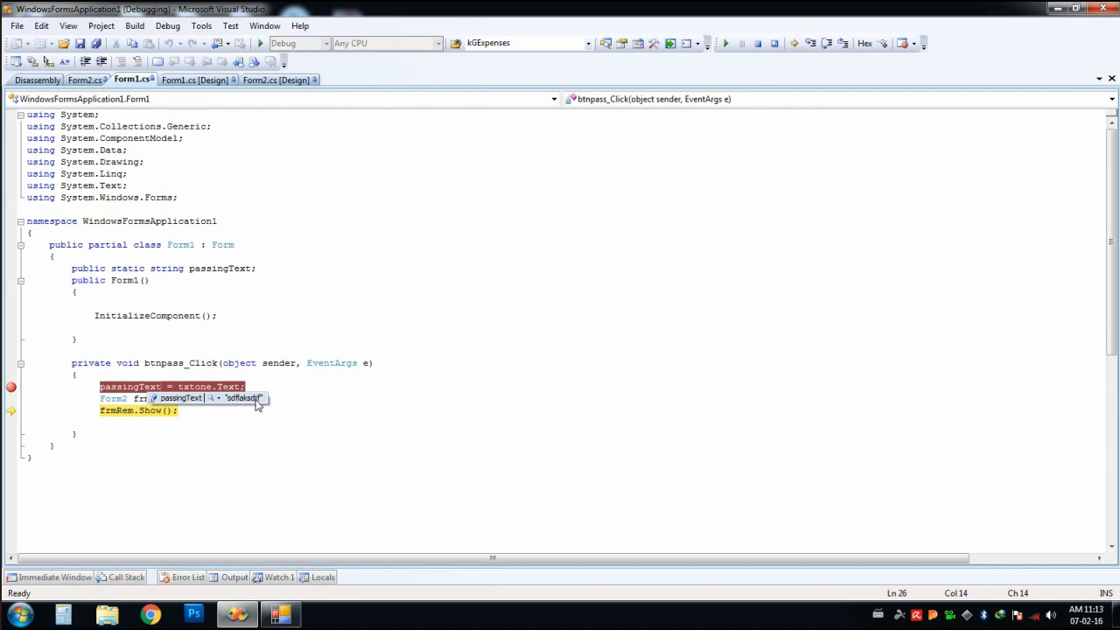
pyautogui.moveTo(241, 406)
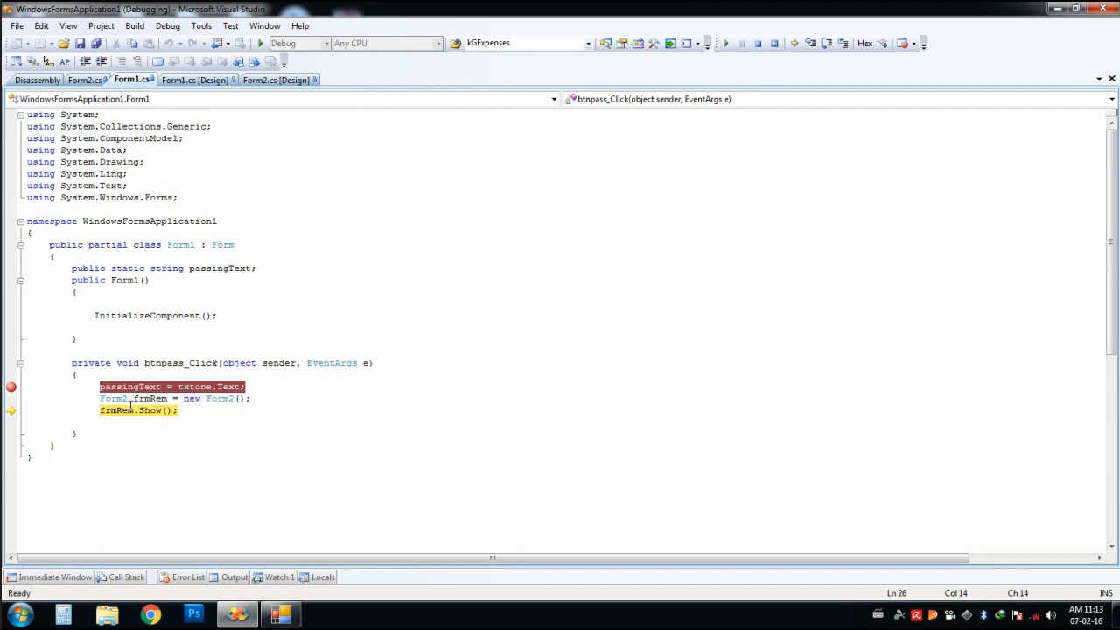
pyautogui.moveTo(161, 416)
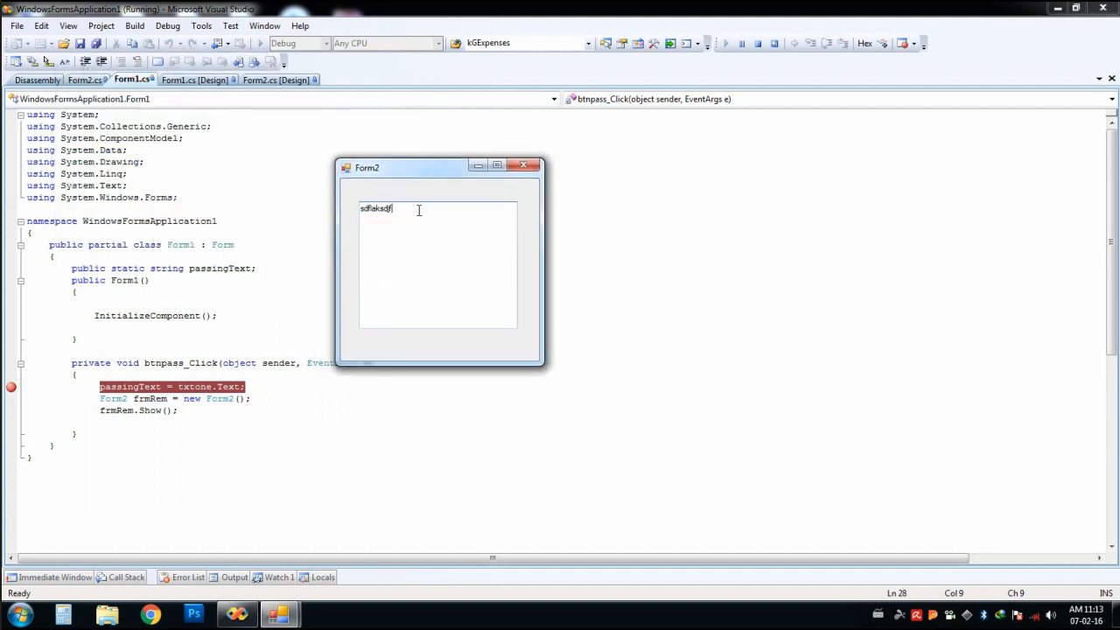
# Select the passed text in Form2's textbox.
pyautogui.doubleClick(375, 209)
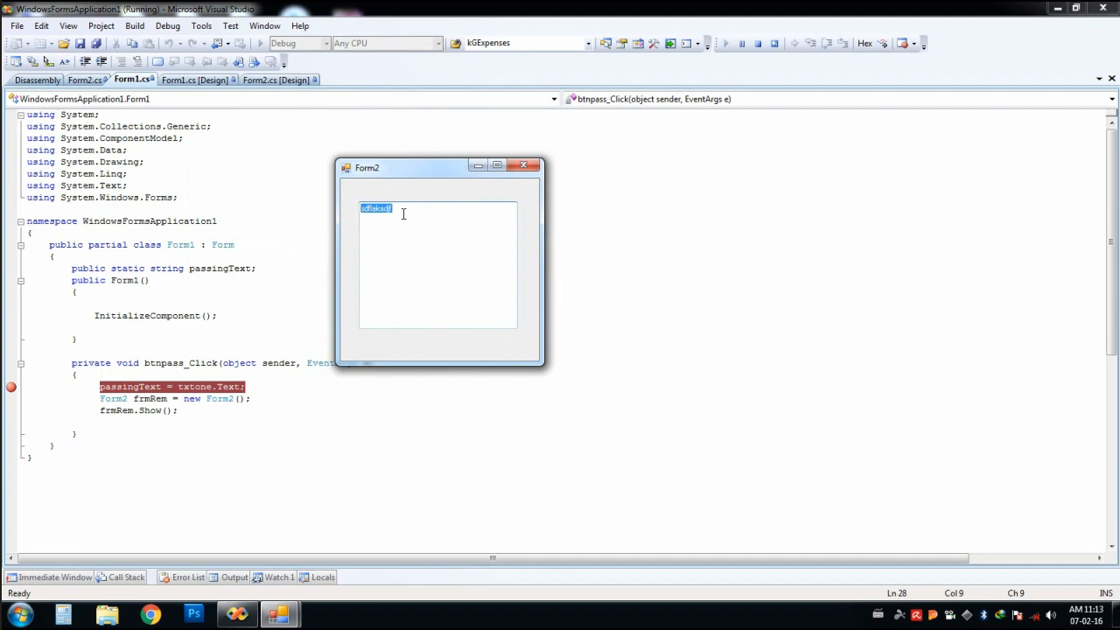
pyautogui.moveTo(440, 237)
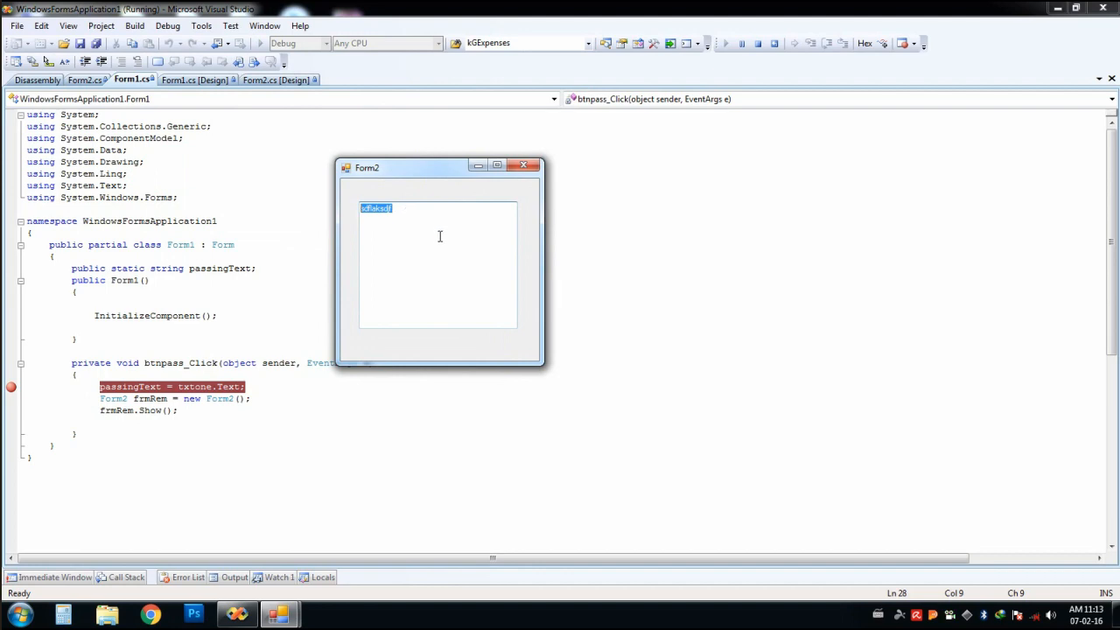